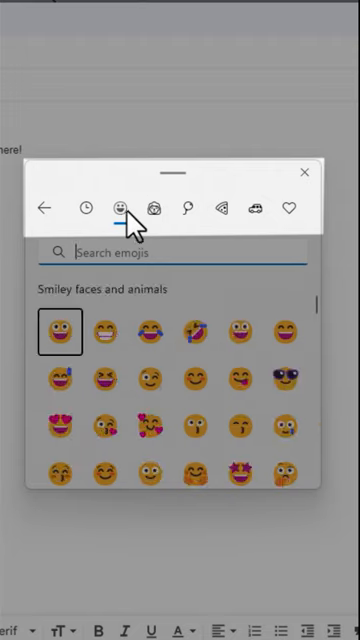
# - Switch the emoji panel to the Celebrations and objects category
pyautogui.click(188, 208)
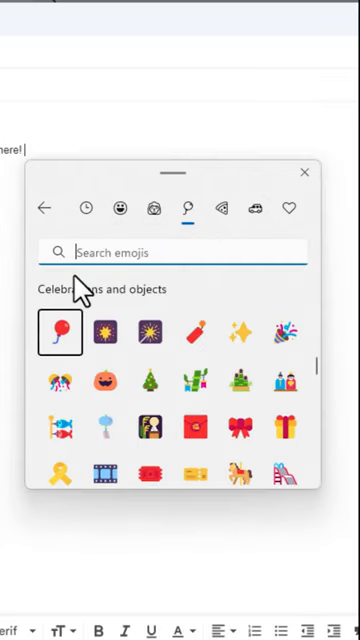
# - Search 'monster' then 'halloween', insert the pumpkin emoji into the email and dismiss the panel
pyautogui.write('monster')
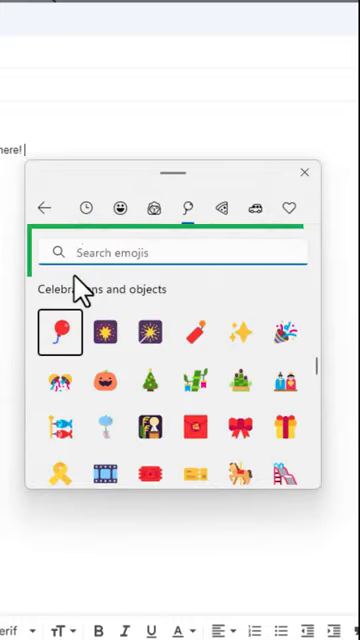
pyautogui.write('halloween')
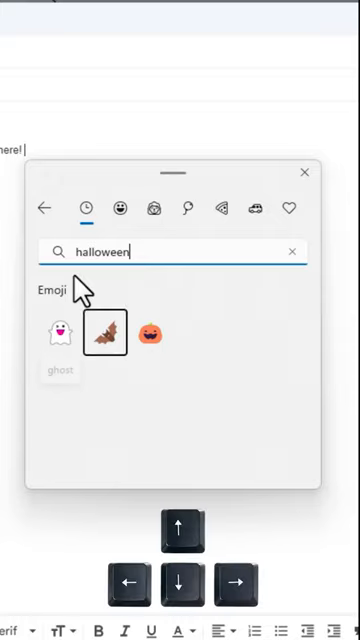
pyautogui.click(150, 332)
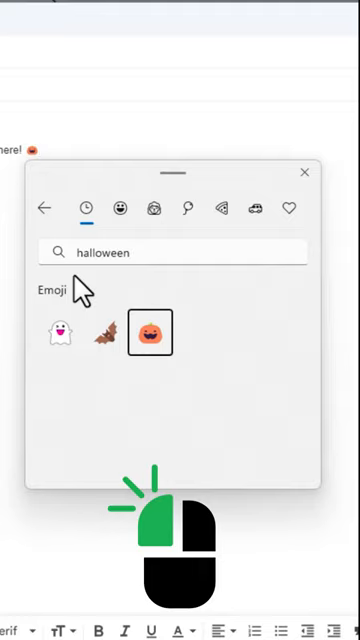
pyautogui.click(150, 332)
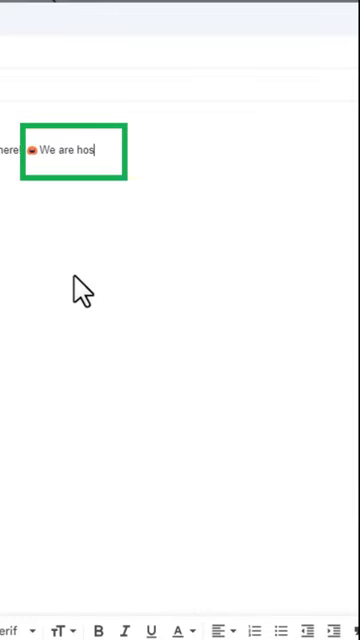